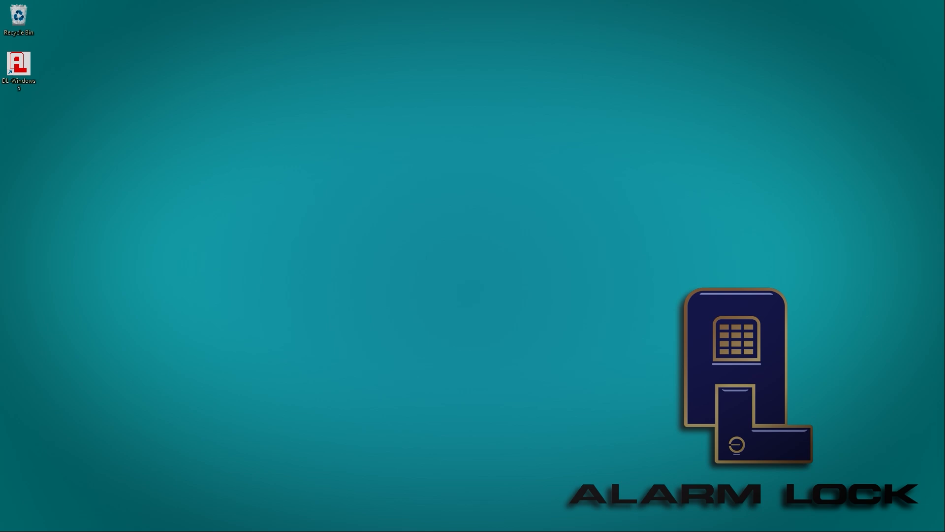
# Browse to Bulk Storage (D:) > 04-DL Installers > DL-Windows v5.5.4-20230626.
pyautogui.doubleClick(19, 63)
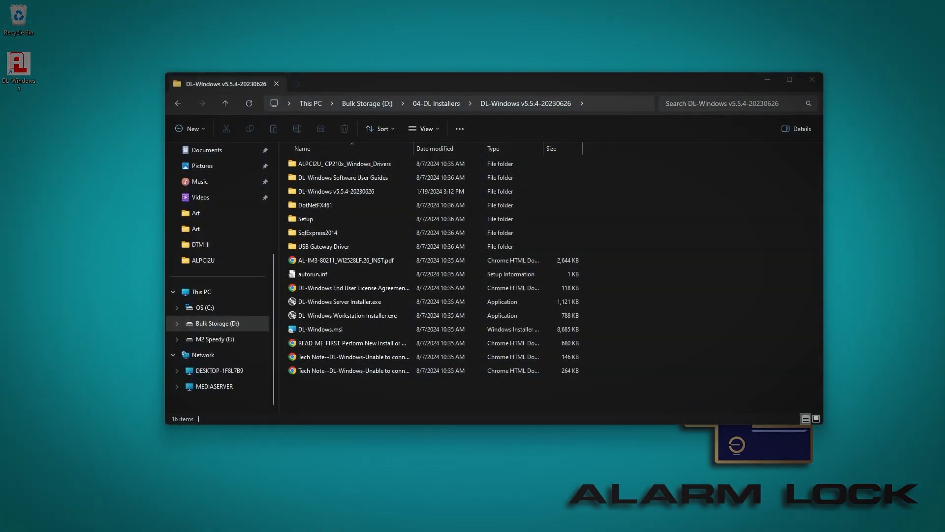
pyautogui.moveTo(900, 194)
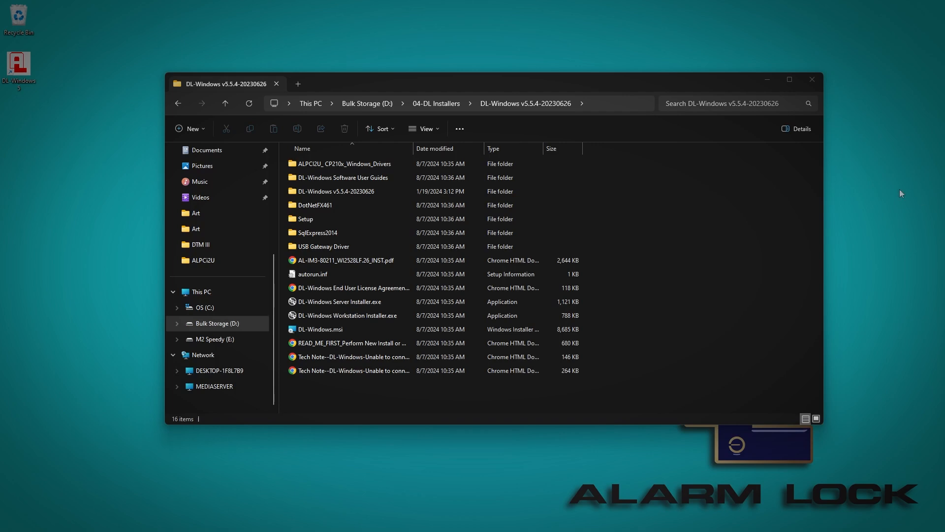
pyautogui.click(344, 164)
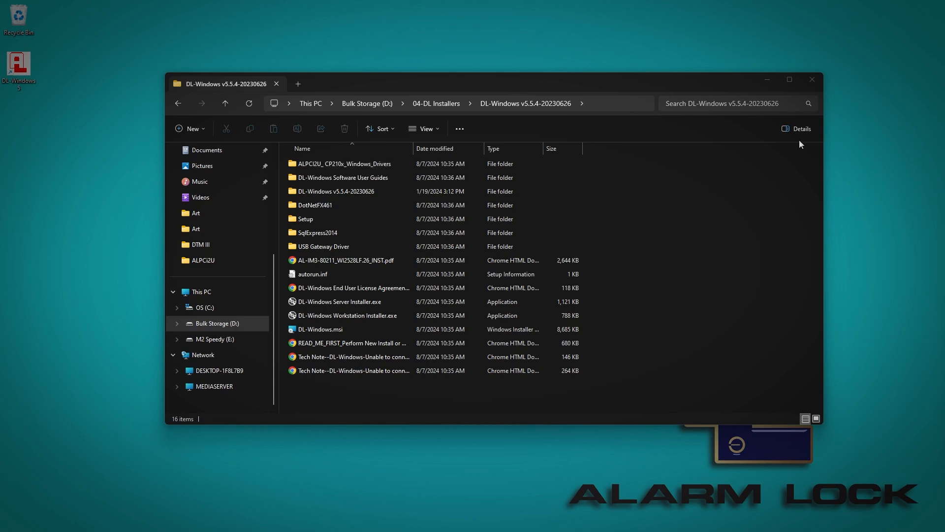
pyautogui.click(344, 164)
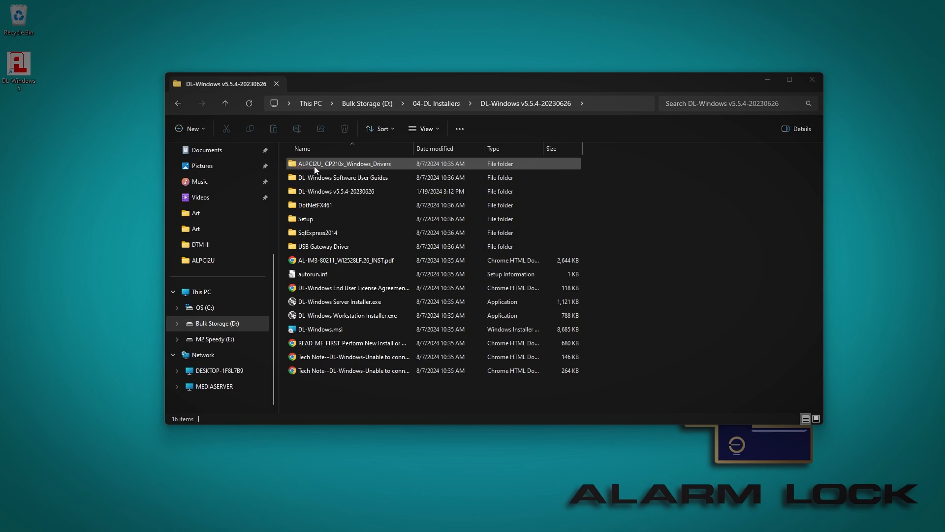
pyautogui.moveTo(355, 171)
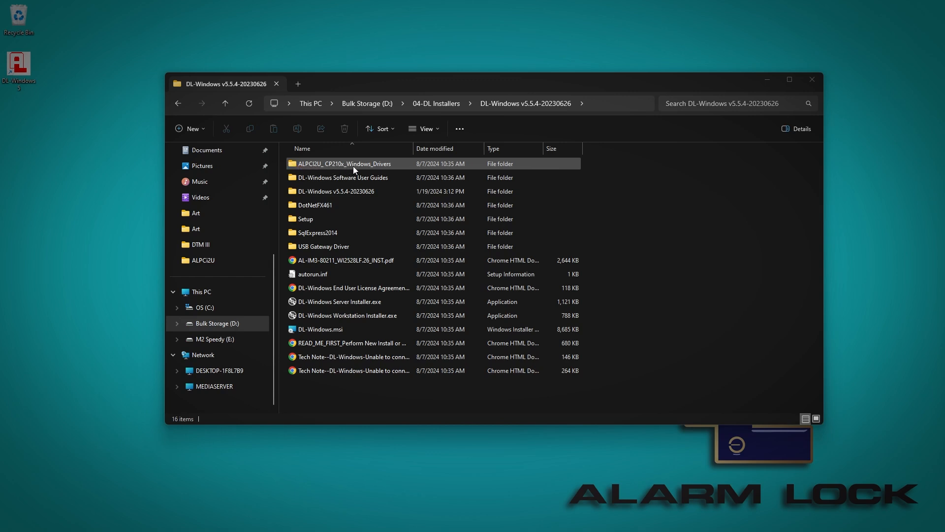
pyautogui.moveTo(381, 169)
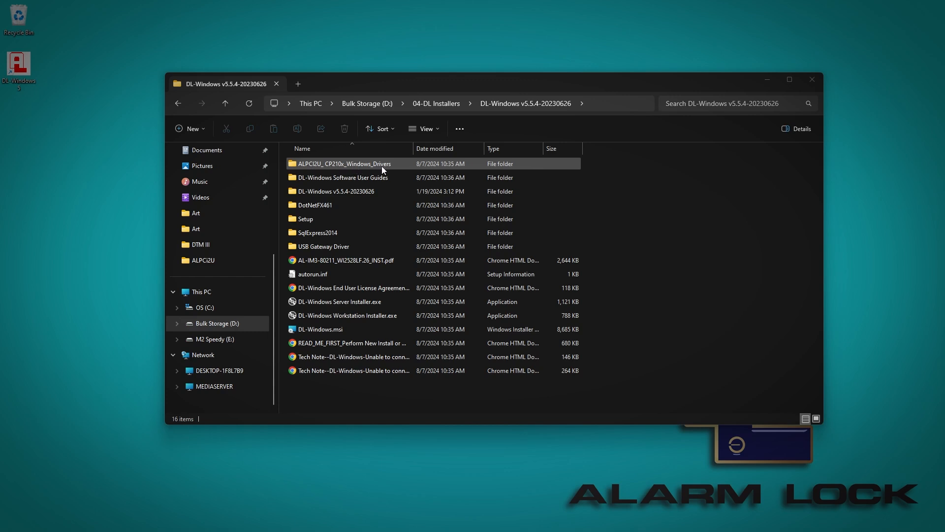
# Open ALPCI2U_CP210x_Windows_Drivers and select CP210xVCPInstaller_x64.exe.
pyautogui.doubleClick(344, 163)
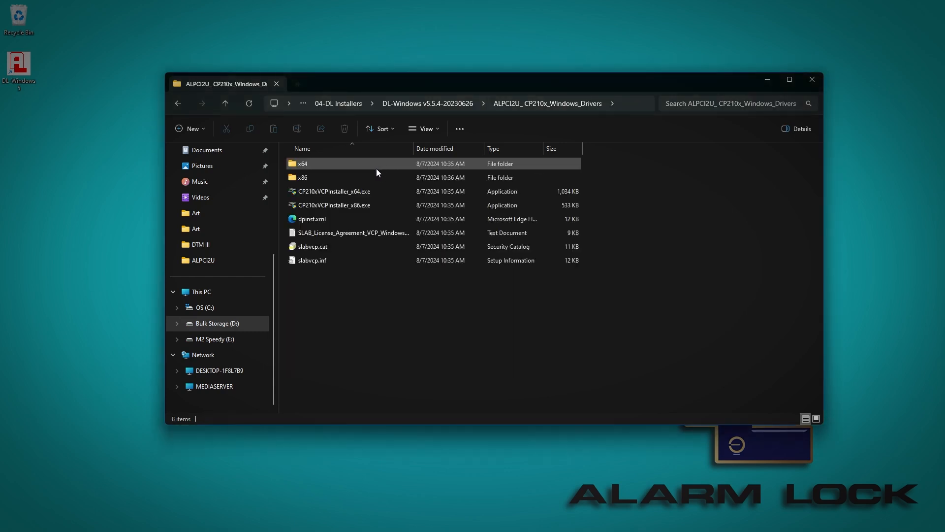
pyautogui.moveTo(334, 191)
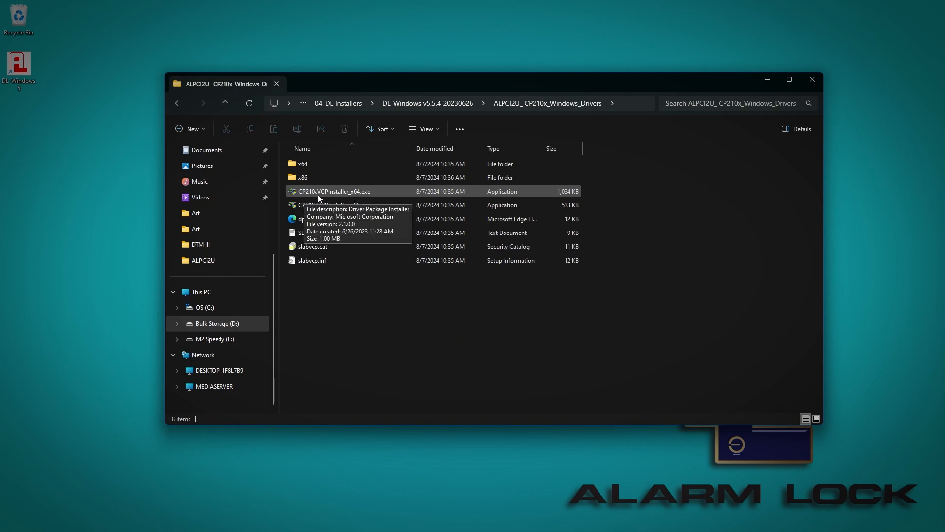
pyautogui.moveTo(419, 193)
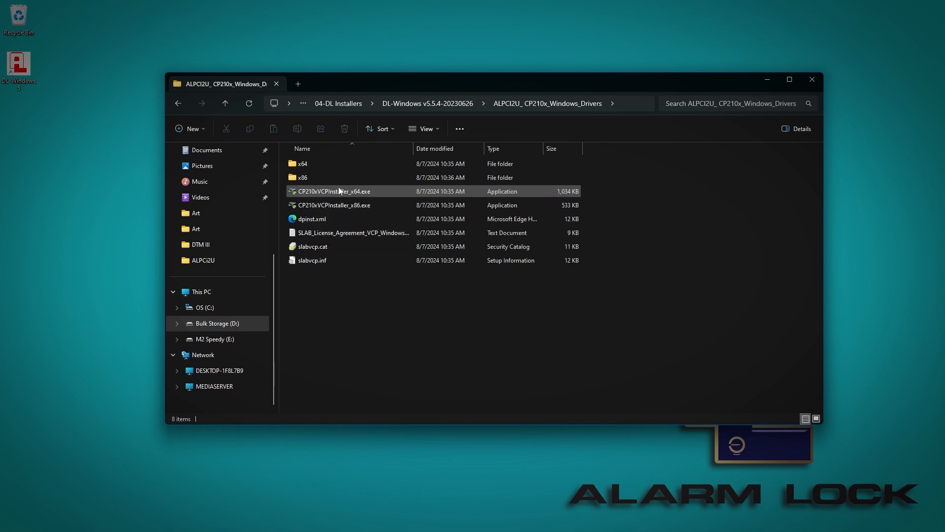
pyautogui.click(333, 191)
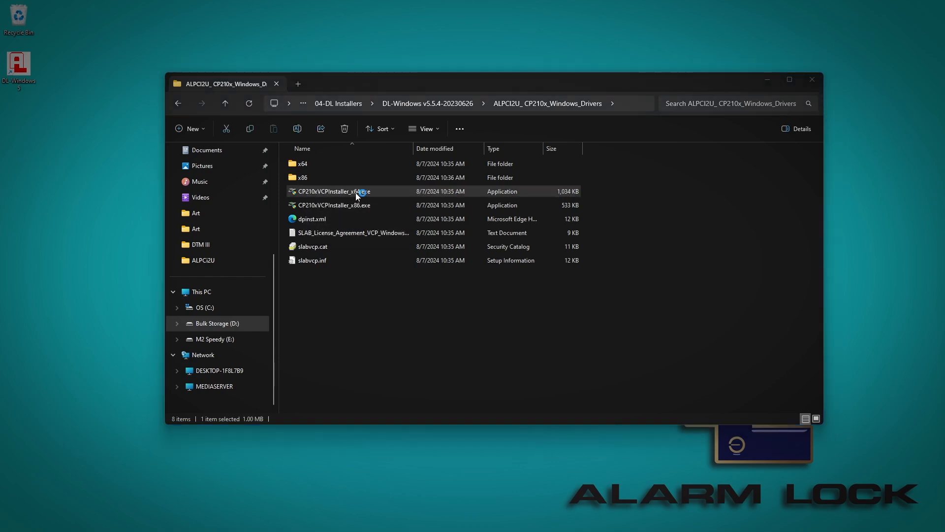
# Install the CP210x USB to UART Bridge driver with the x64 installer, accepting the licence.
pyautogui.doubleClick(333, 191)
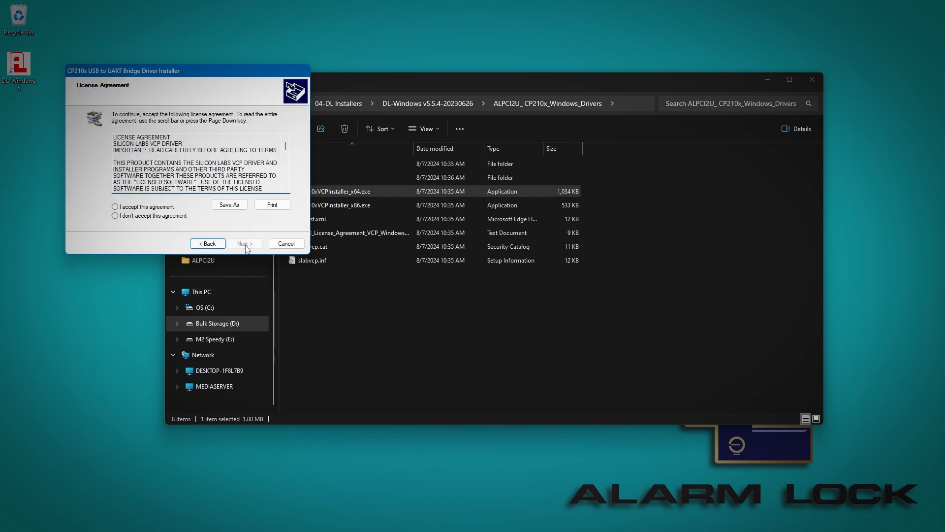
pyautogui.click(114, 207)
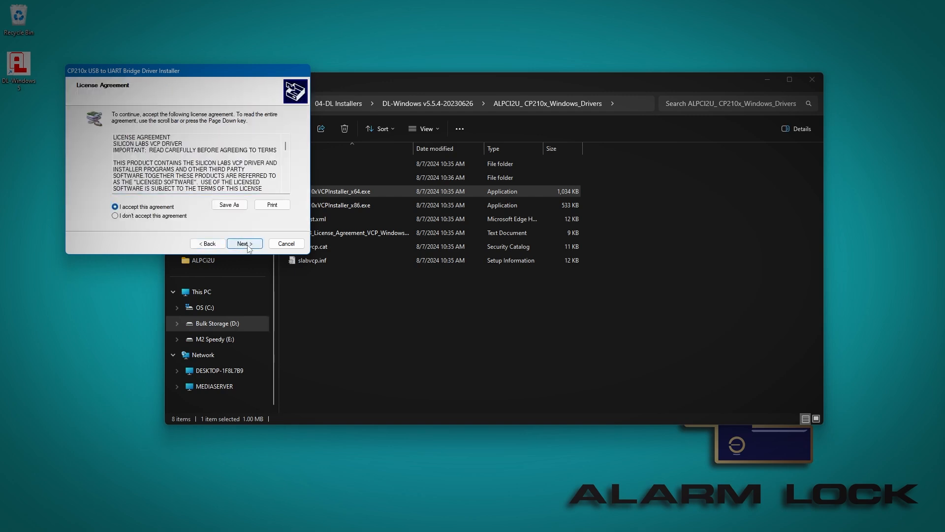
pyautogui.click(244, 244)
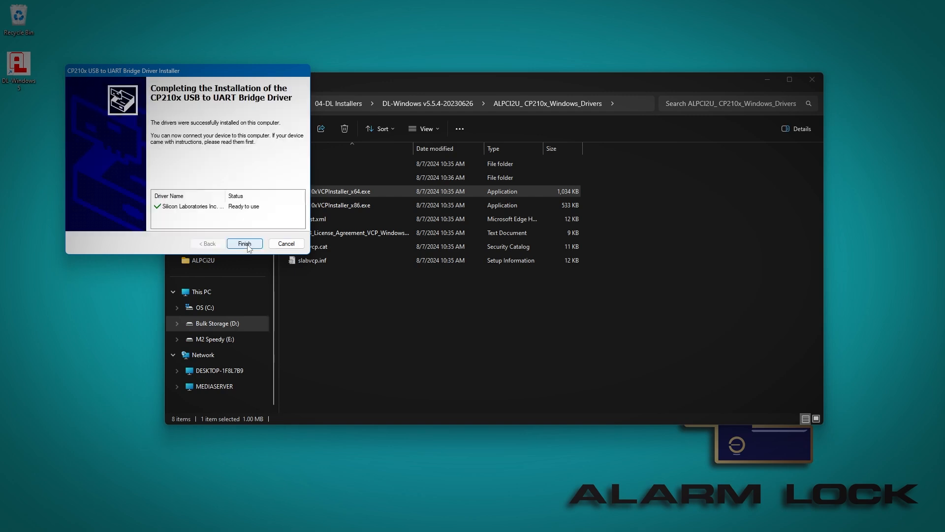
pyautogui.click(244, 244)
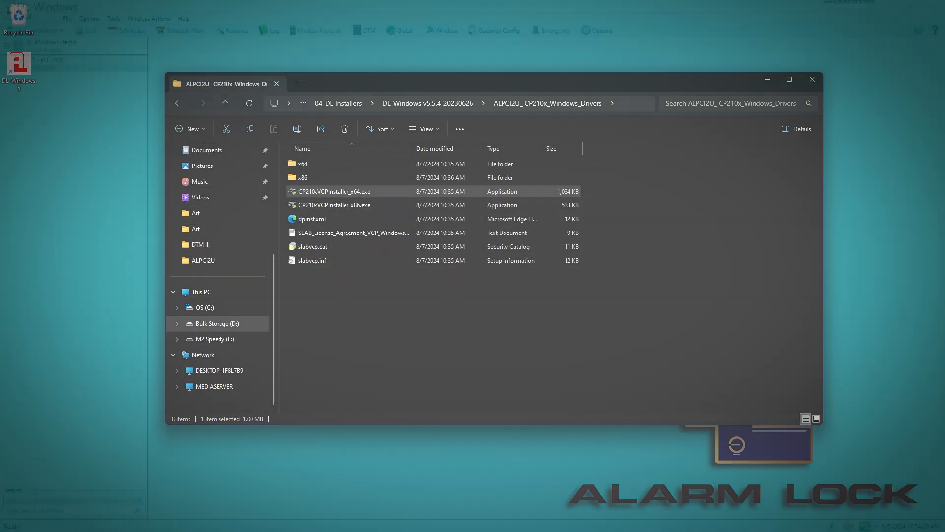
# Show the Tools > COM Port Setup and Test loopback dialog.
pyautogui.click(113, 18)
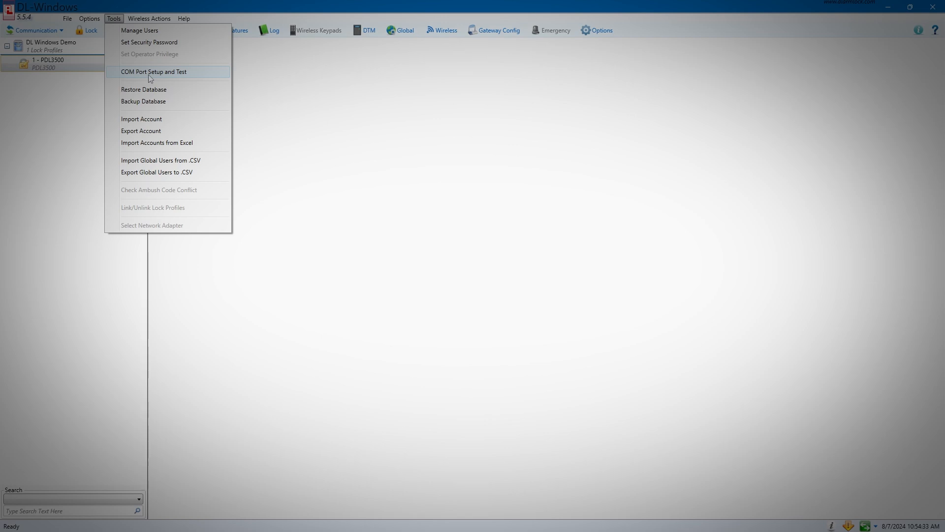
pyautogui.click(154, 72)
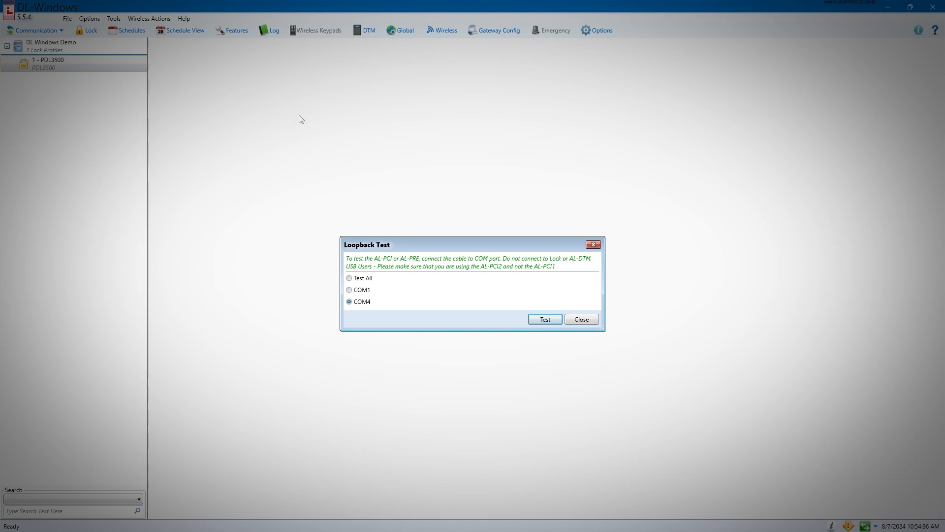
pyautogui.moveTo(471, 315)
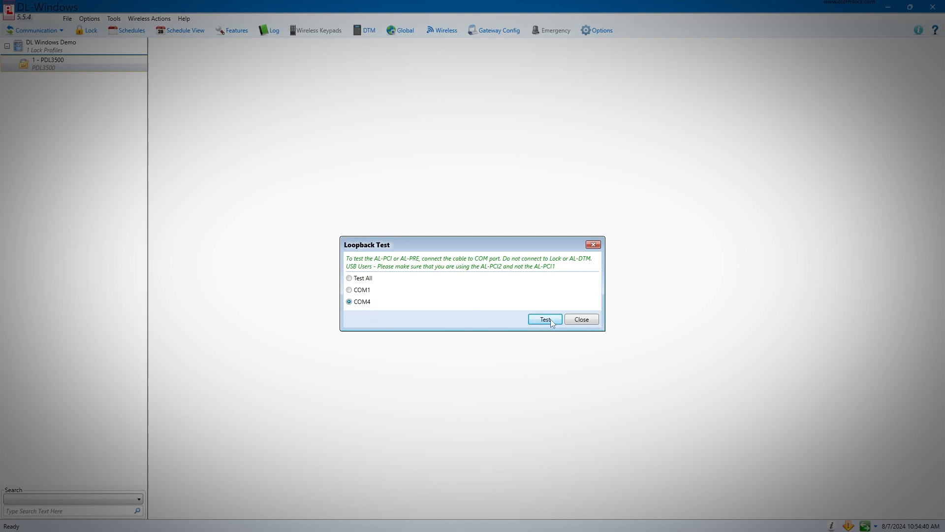
# Run the COM4 loopback test until it passes, then set COM4 as the port.
pyautogui.click(545, 319)
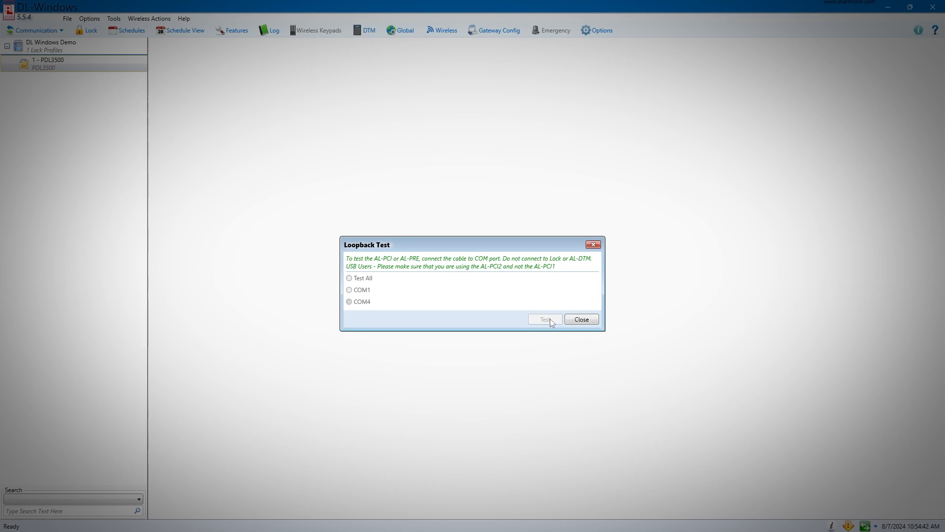
pyautogui.click(543, 319)
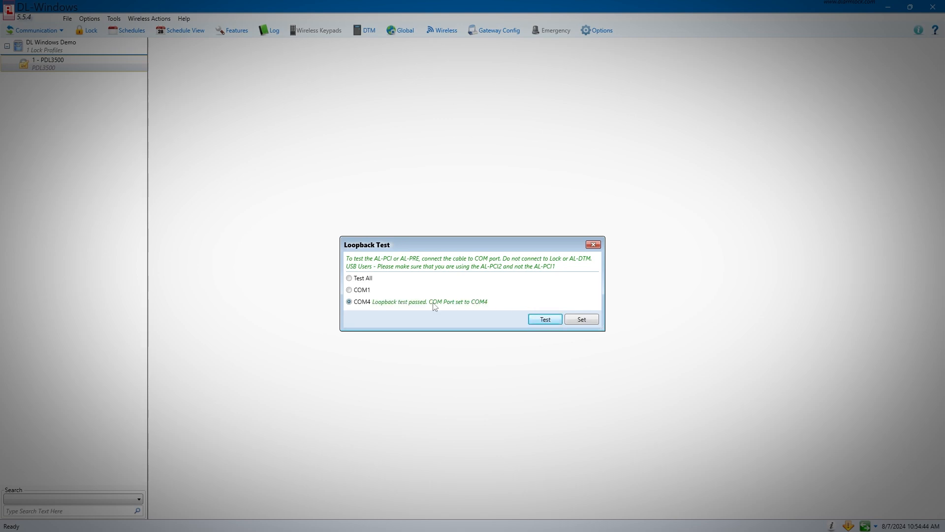
pyautogui.moveTo(481, 309)
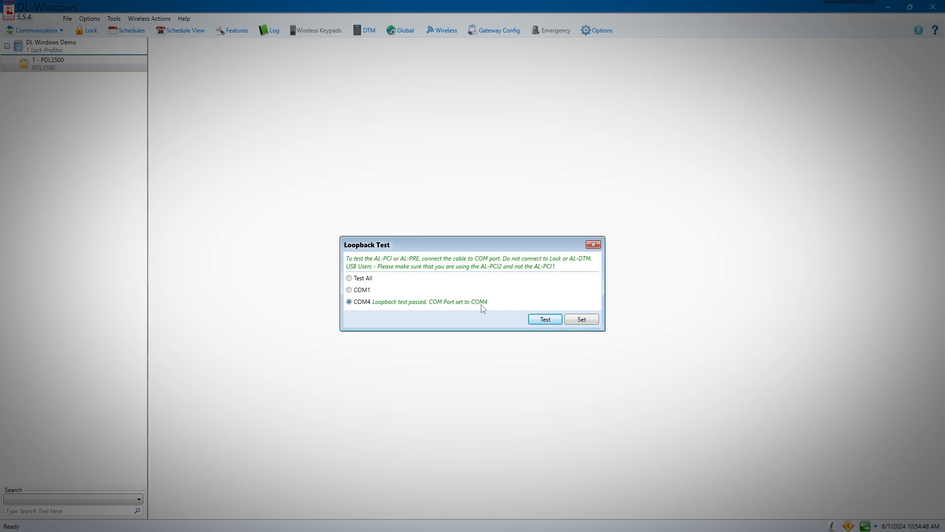
pyautogui.moveTo(580, 319)
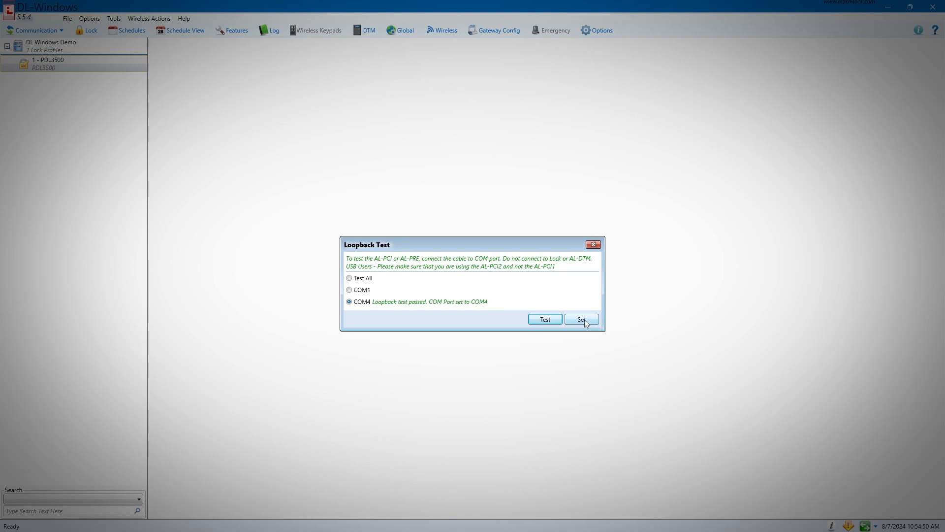
pyautogui.click(580, 319)
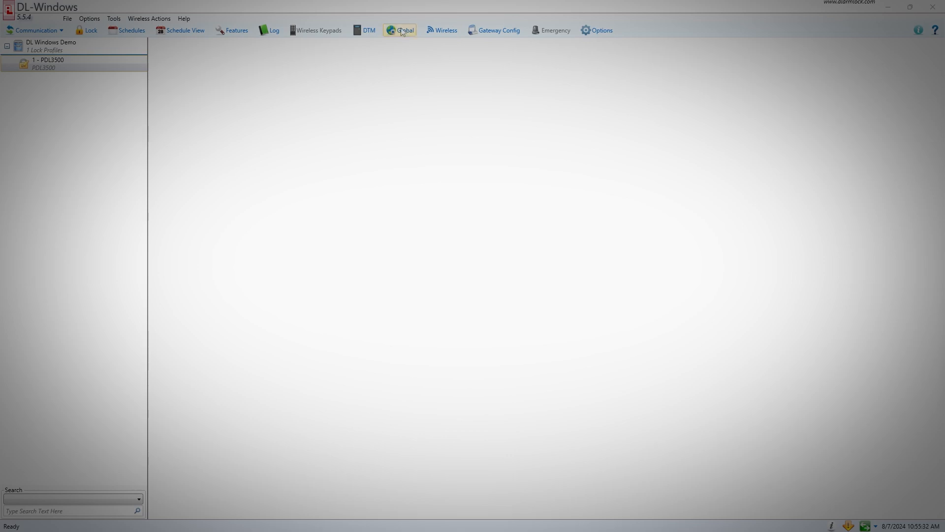
# Show the Administrative Users list from the Global Users window.
pyautogui.click(401, 30)
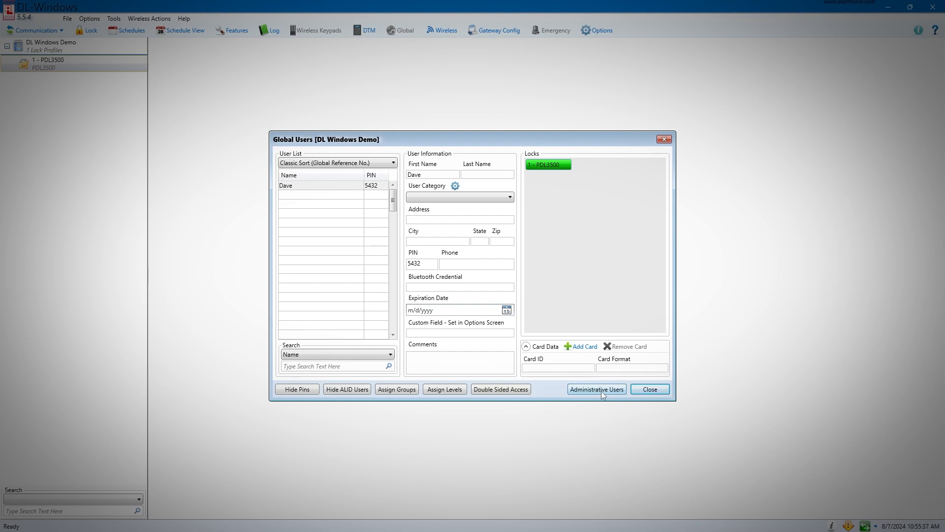
pyautogui.click(596, 389)
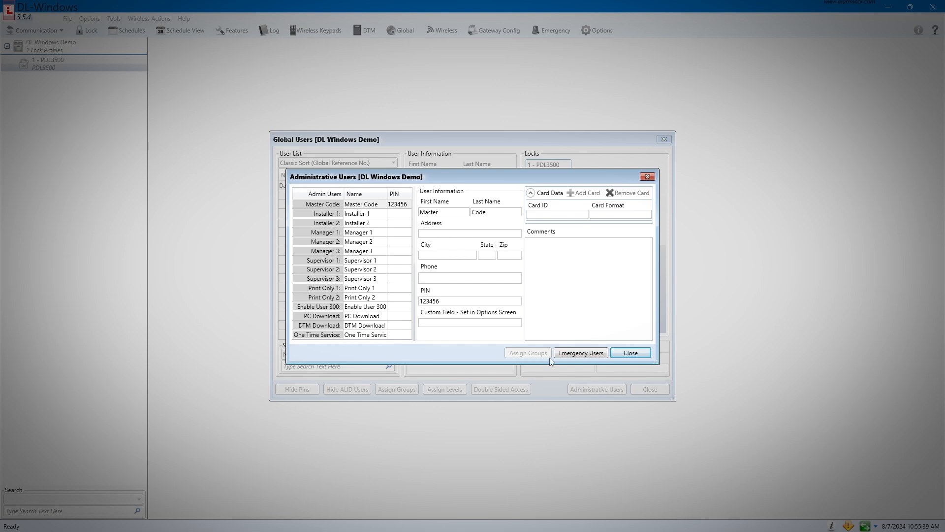
# Enter 299 in the DTM Download row's PIN cell.
pyautogui.click(365, 325)
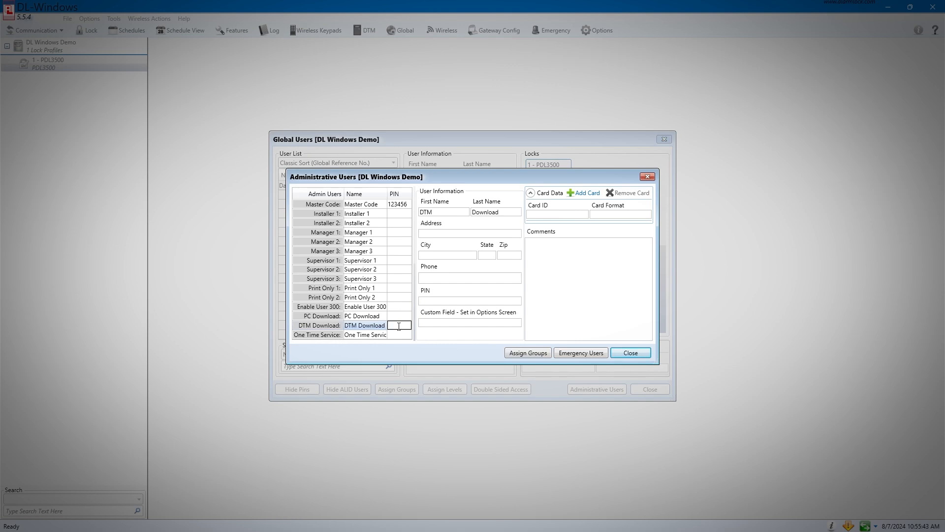
pyautogui.write('299')
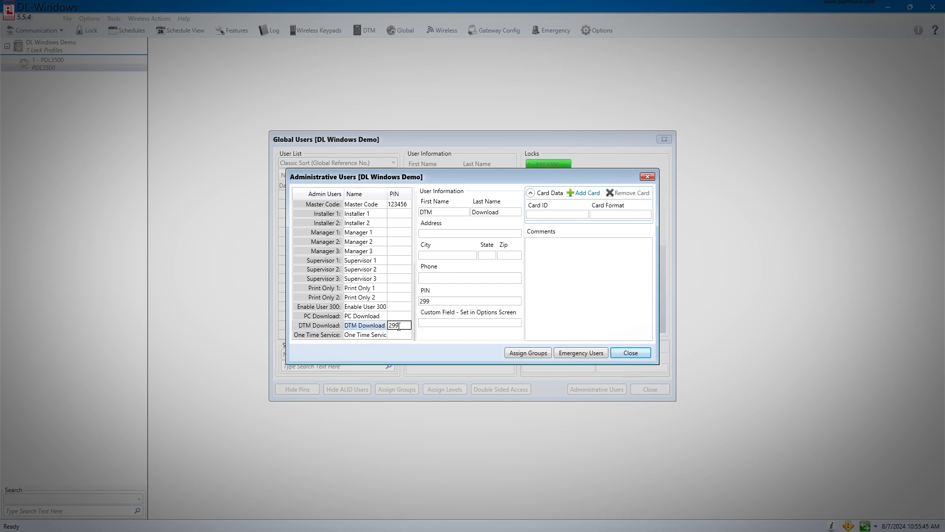